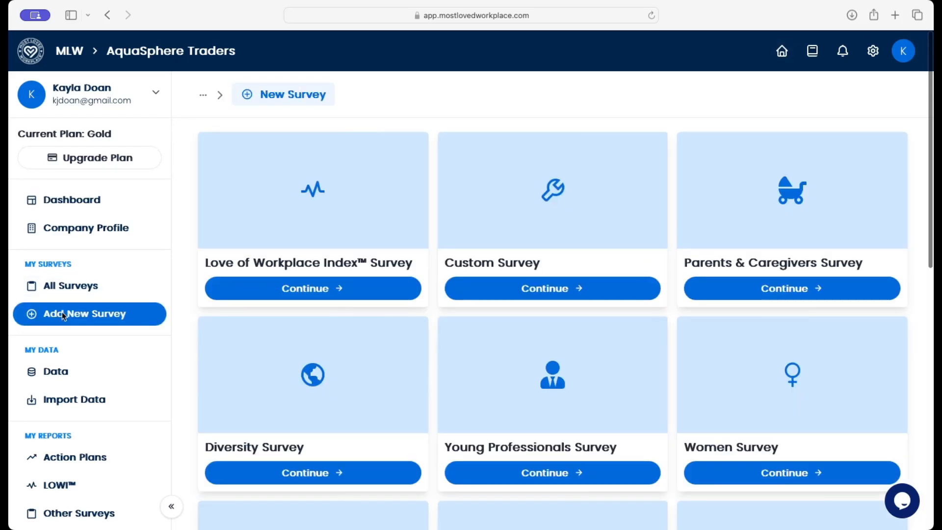
Step: Publish a Love of Workplace Index™ Survey with the default name and no end date
left_click(312, 289)
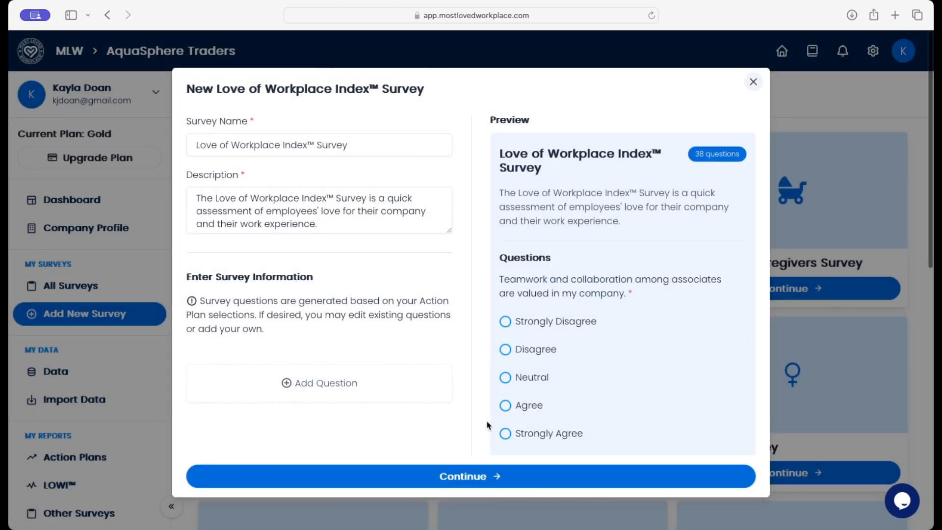
left_click(470, 476)
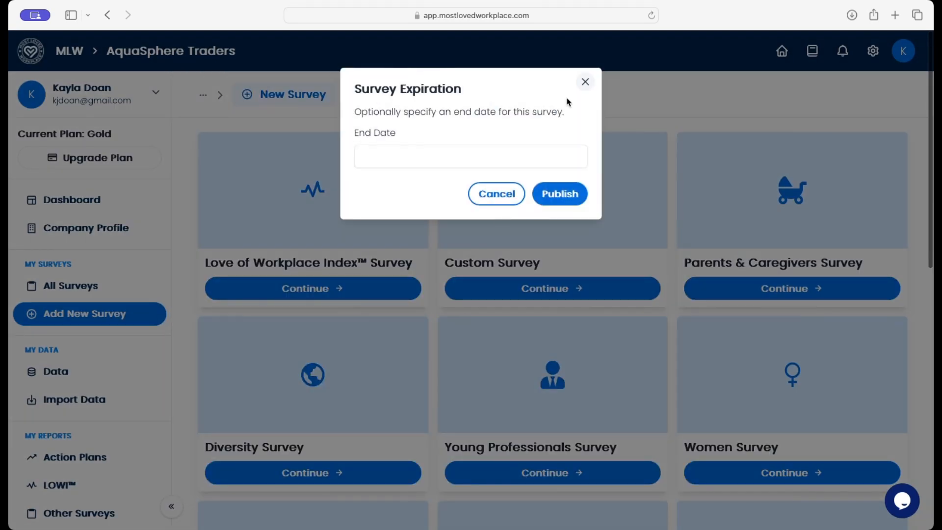
left_click(470, 156)
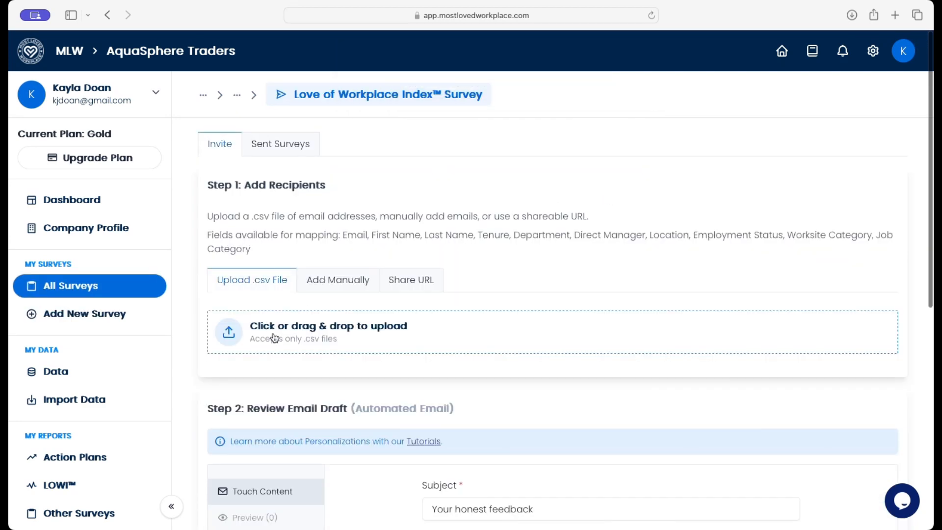
Step: Upload the recipients CSV and map its YEARS AT COMPANY column to Tenure
left_click(328, 331)
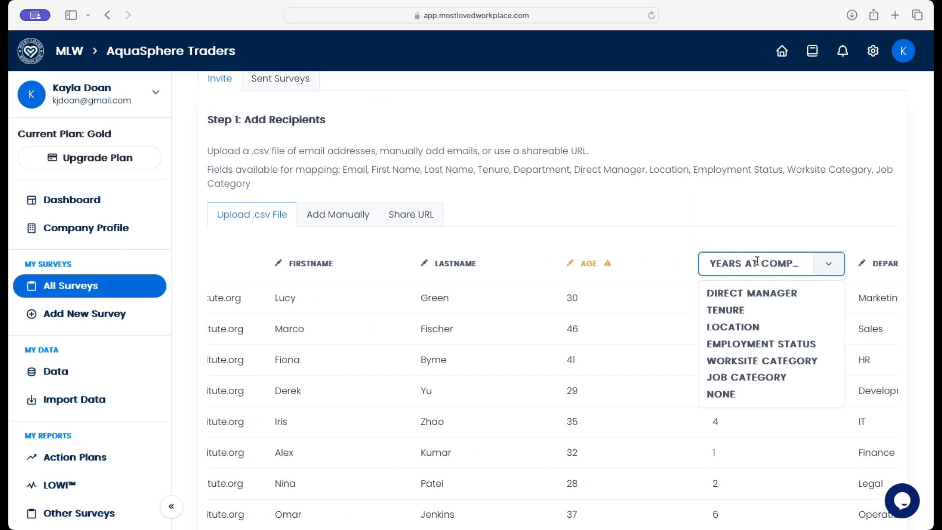
left_click(771, 264)
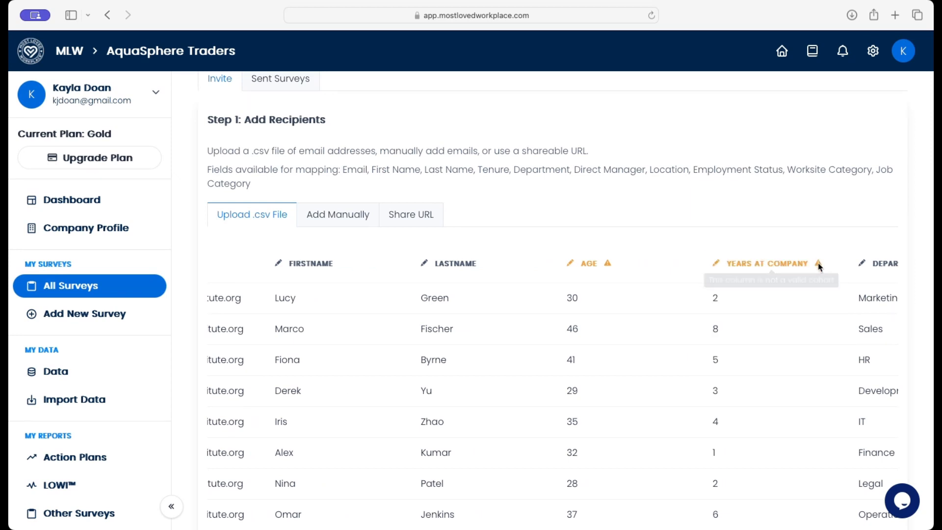
left_click(772, 263)
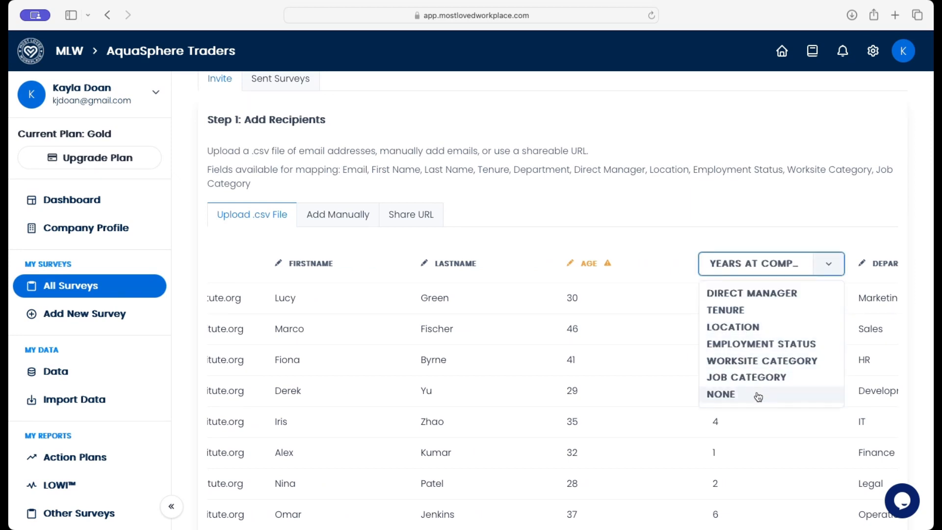
left_click(725, 310)
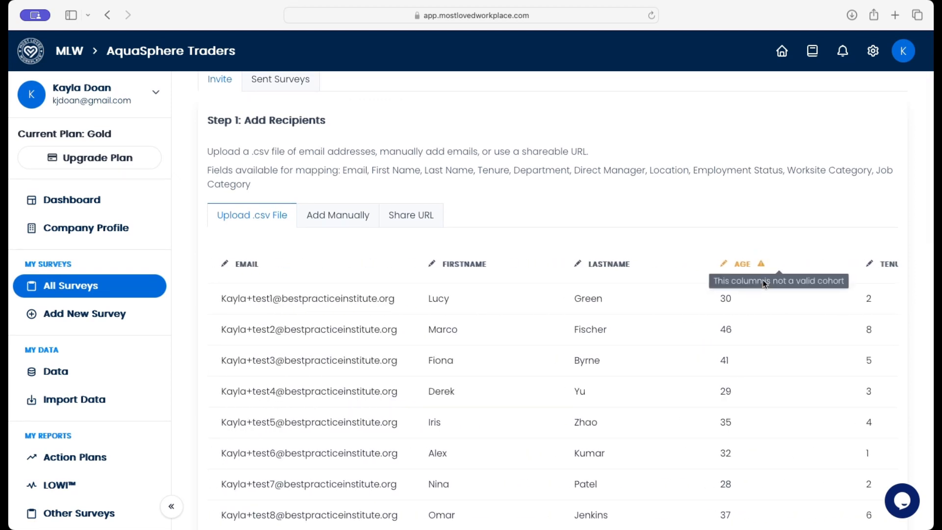
mouse_move(760, 280)
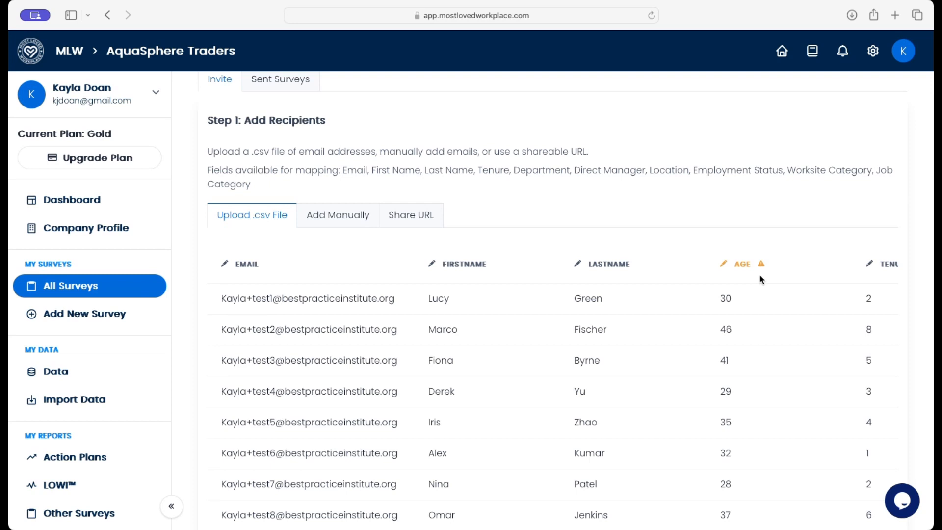
Step: Preview the personalised email and send the invitation to all 10 recipients
scroll("down", 3)
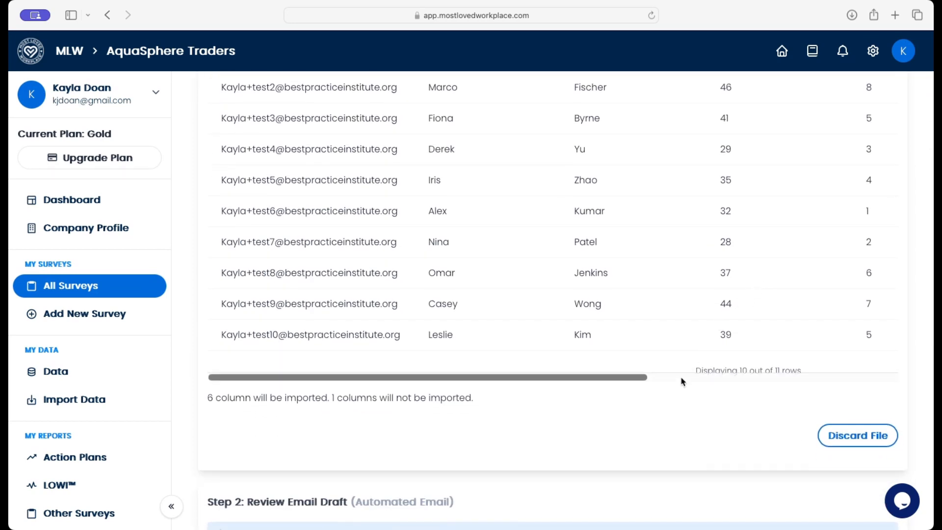
mouse_move(629, 430)
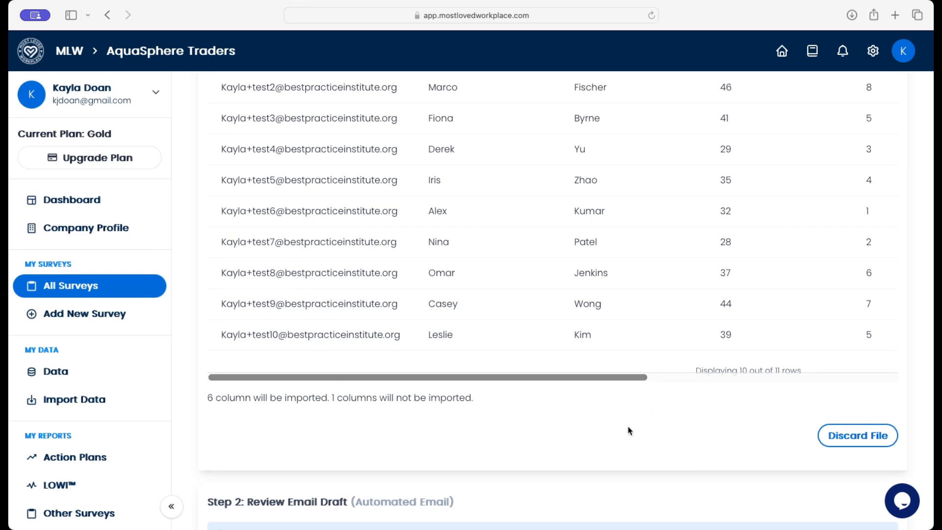
scroll("down", 3)
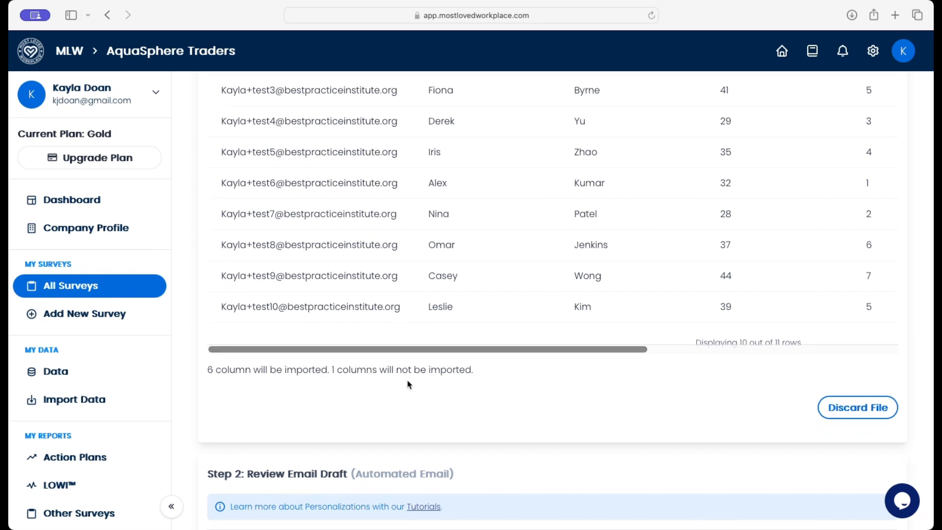
scroll("down", 3)
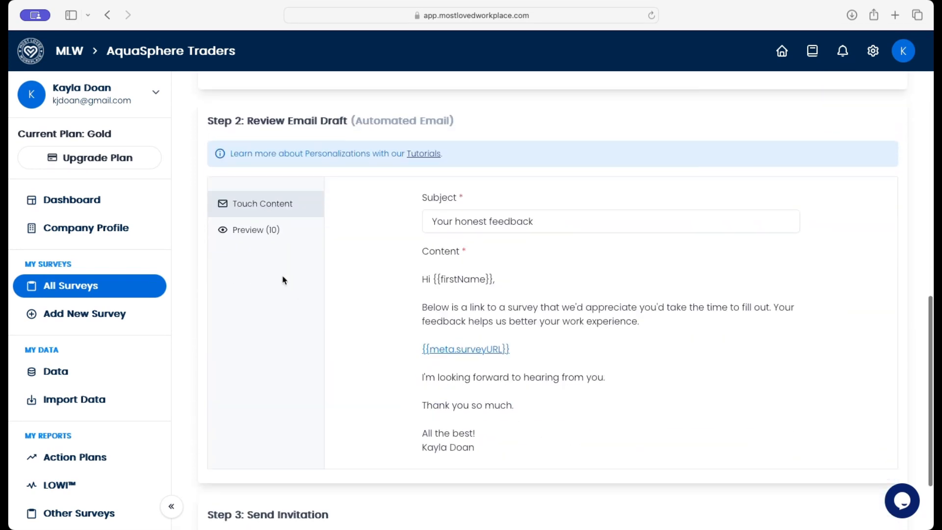
left_click(256, 230)
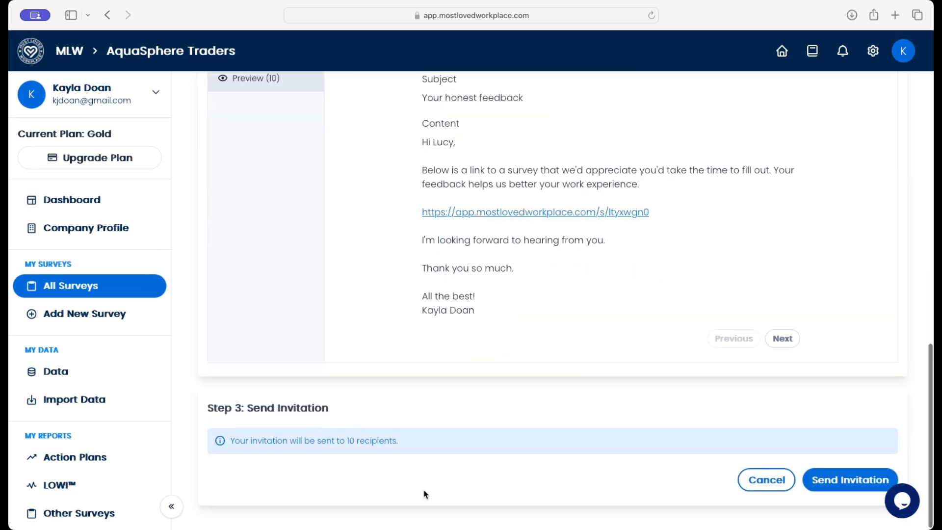
mouse_move(351, 455)
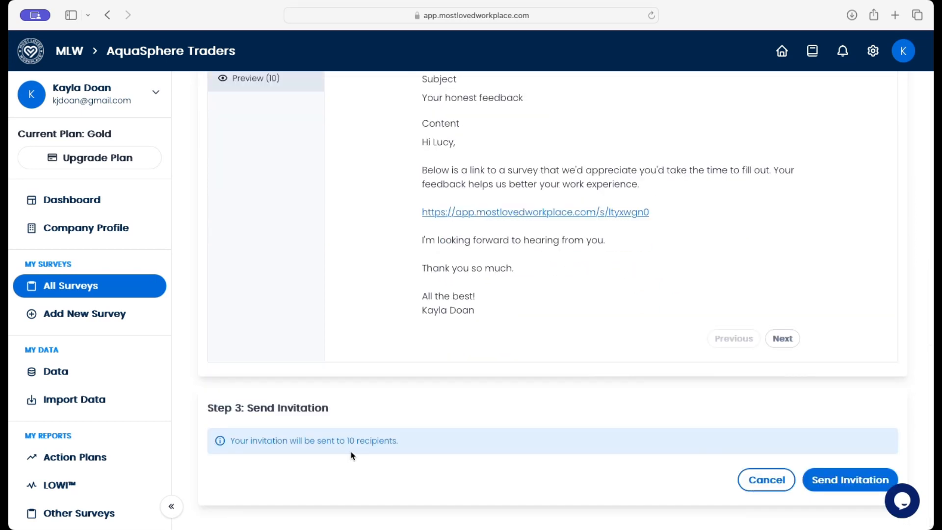
mouse_move(585, 428)
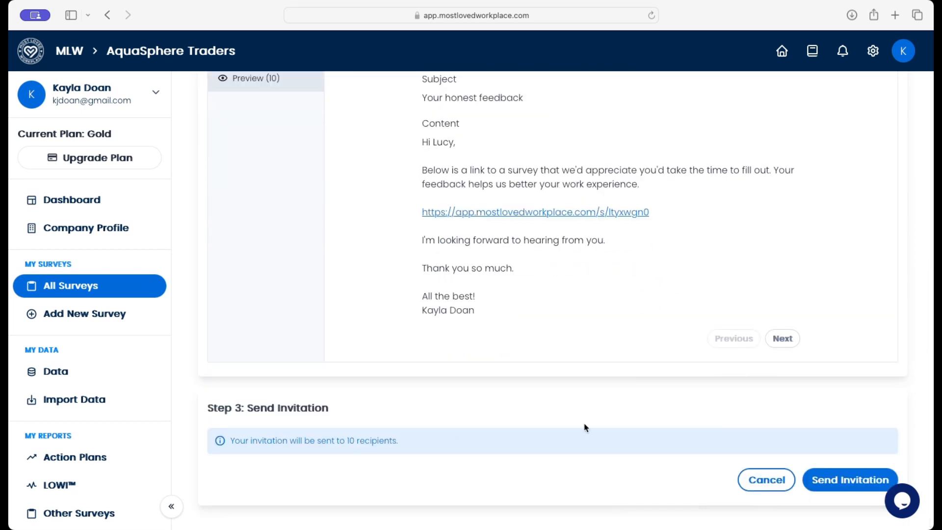
left_click(850, 480)
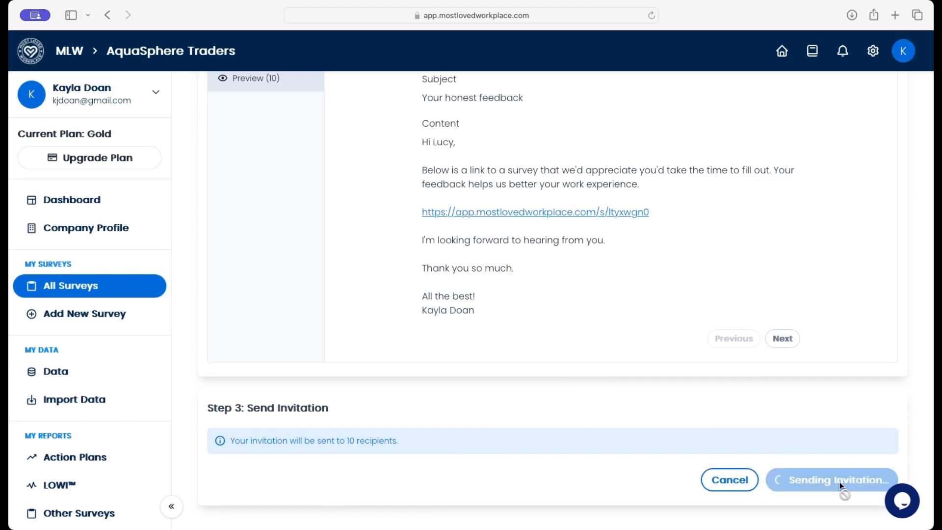
left_click(831, 480)
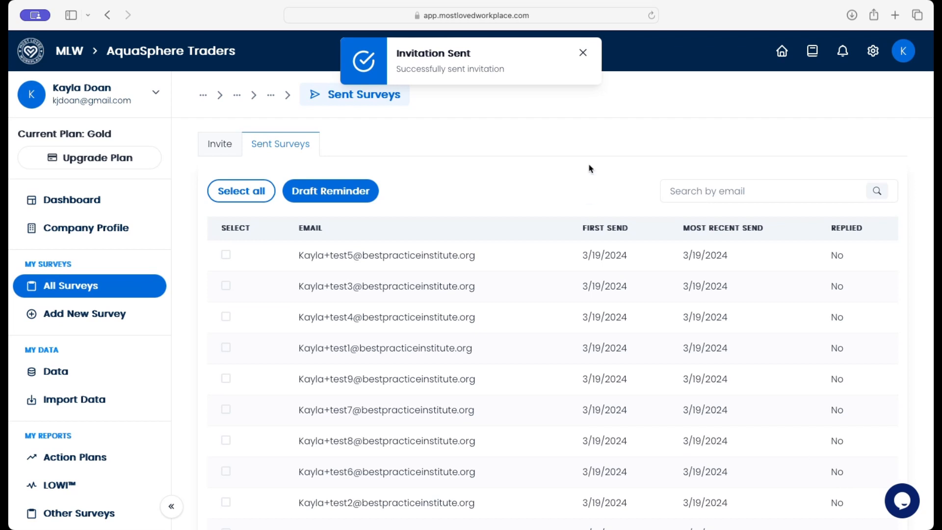
Step: Dismiss the Invitation Sent toast and tick recipients in the sent surveys list
left_click(583, 52)
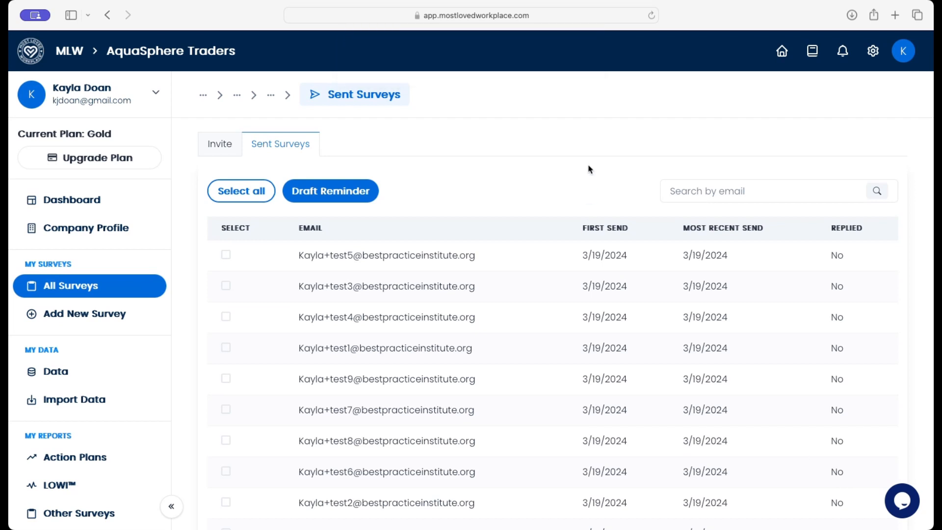
mouse_move(557, 263)
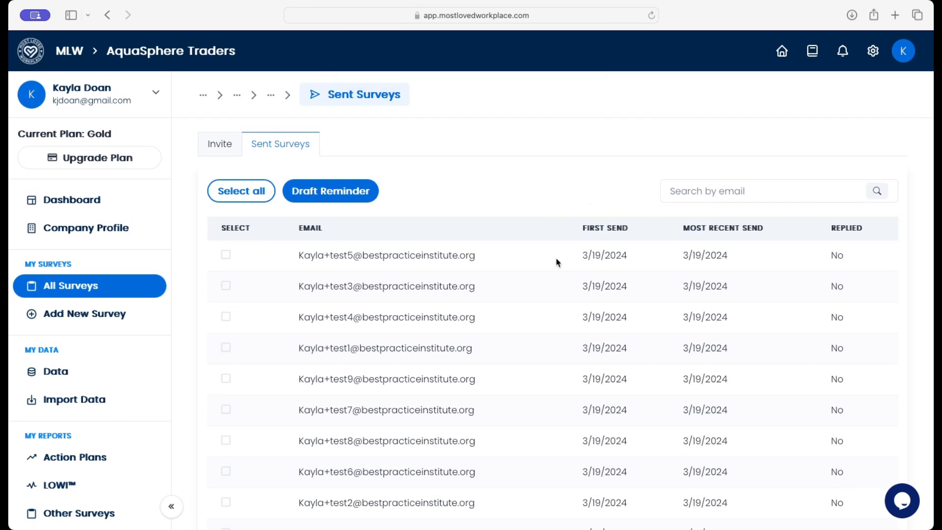
scroll("down", 3)
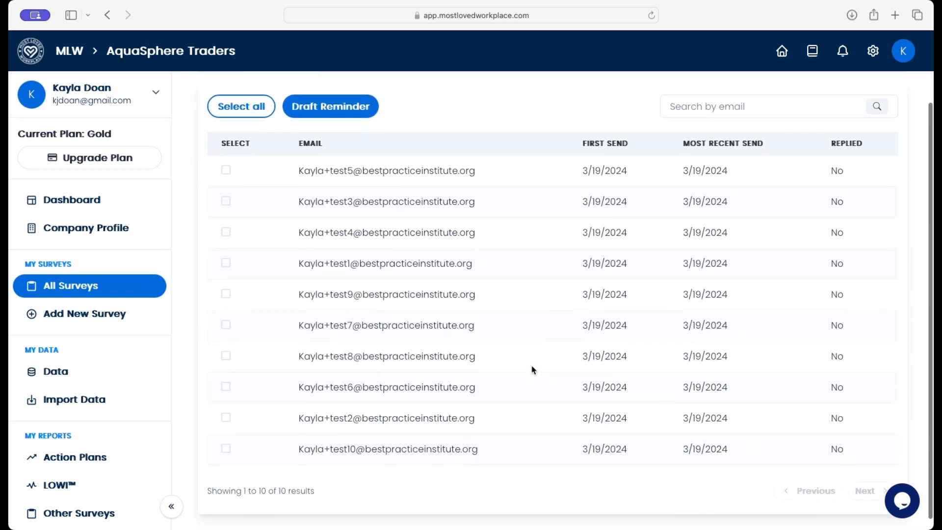
mouse_move(483, 475)
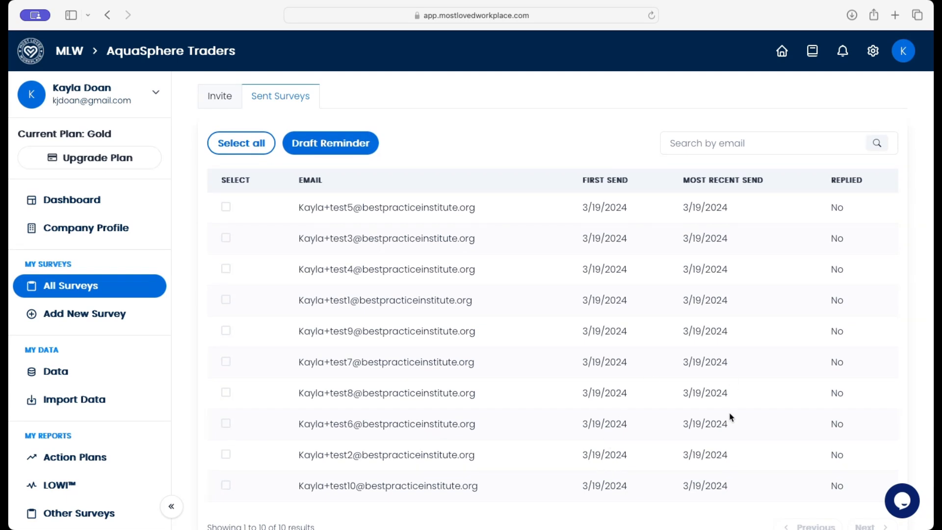
mouse_move(725, 403)
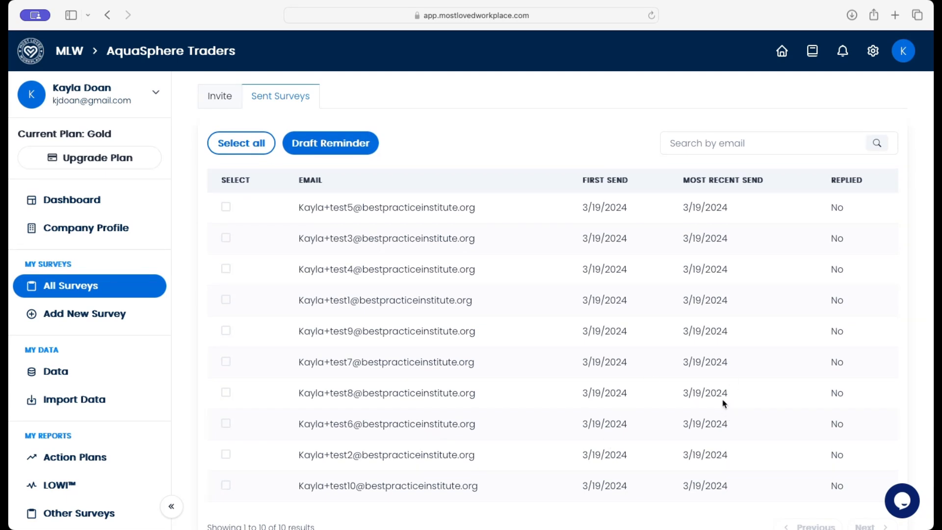
mouse_move(211, 291)
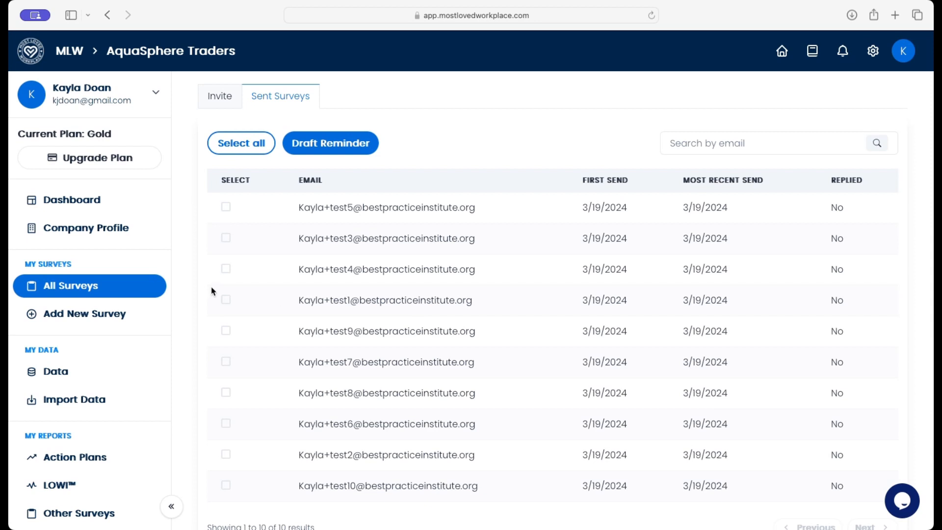
left_click(225, 269)
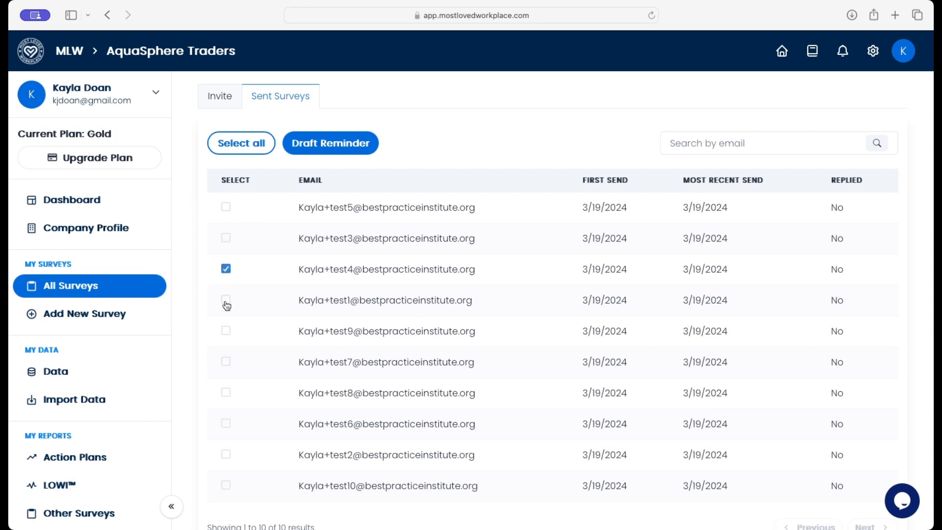
left_click(226, 331)
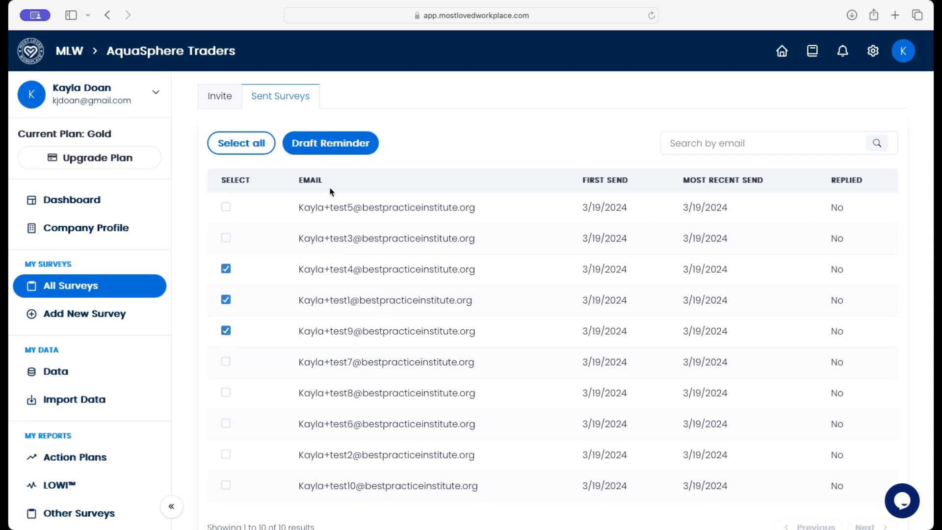
mouse_move(856, 407)
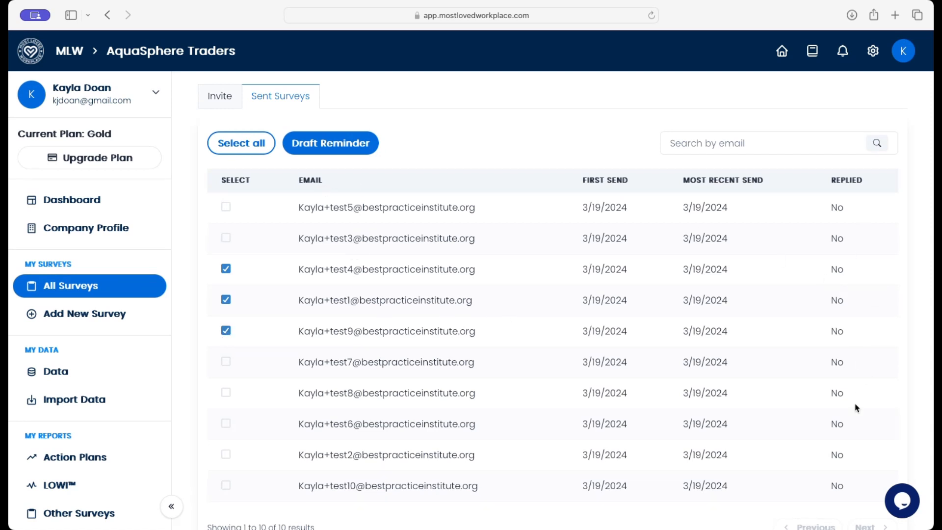
mouse_move(839, 415)
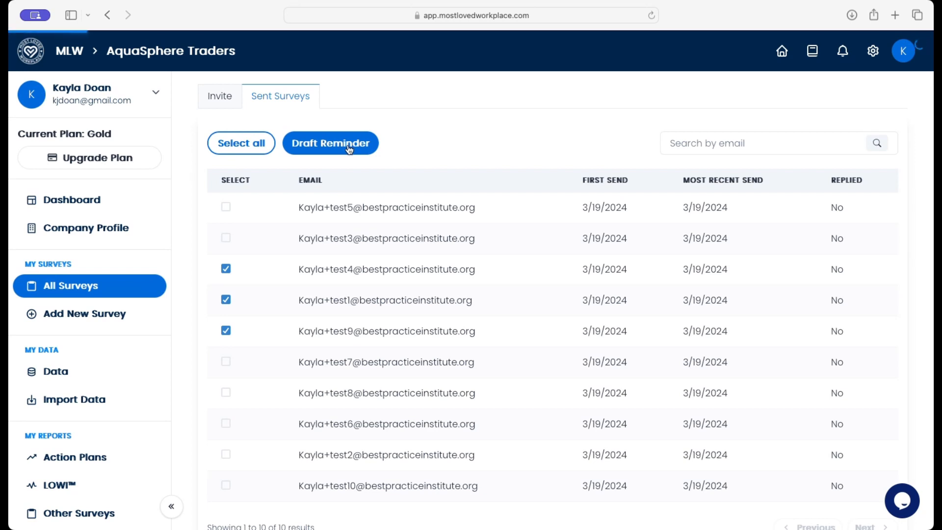
Step: Draft a reminder for the three checked contacts, keeping 'Send reminder email to existing contact' on
left_click(330, 143)
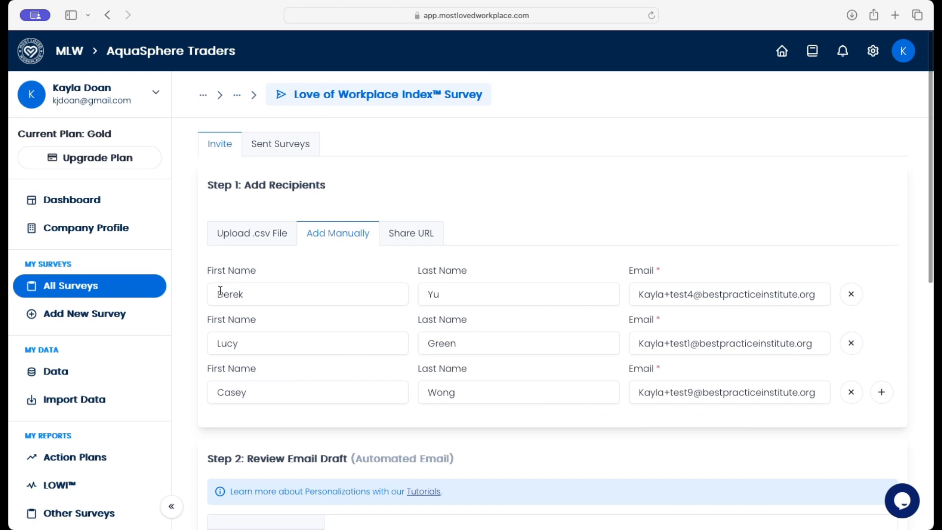
scroll("down", 3)
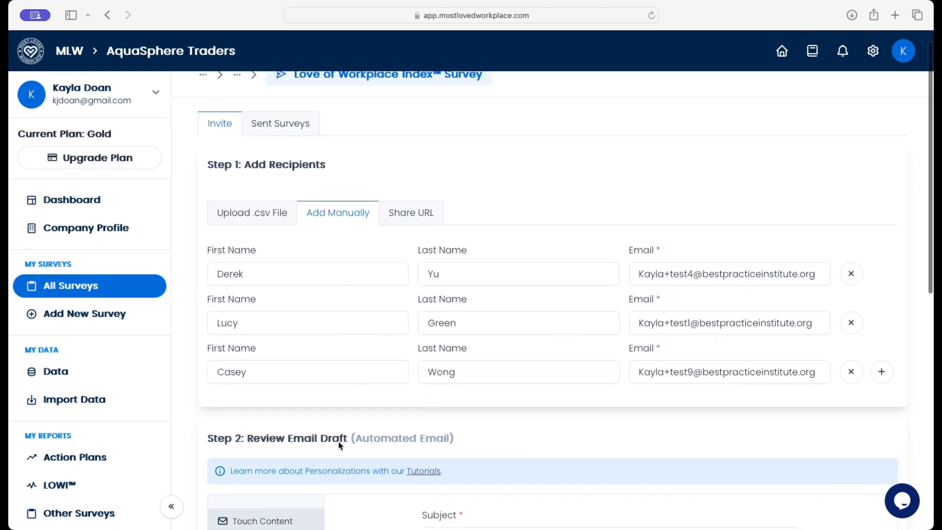
scroll("down", 3)
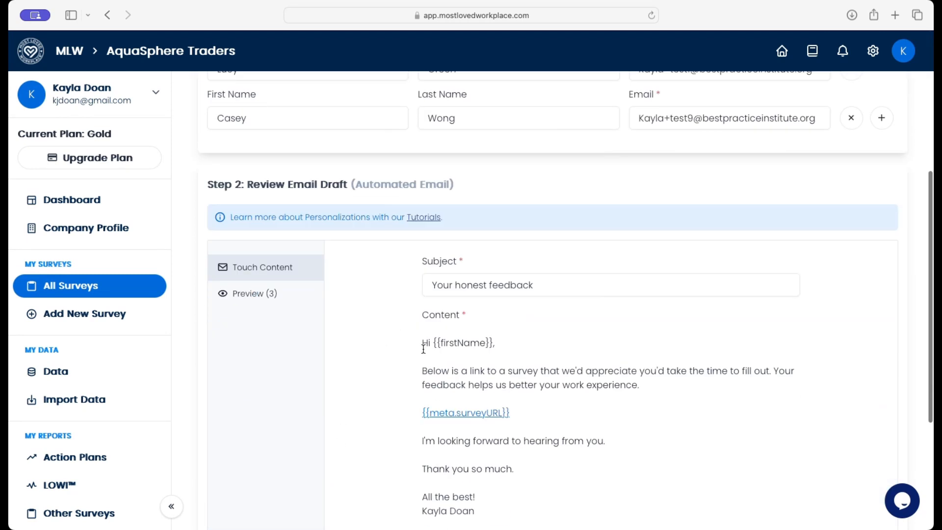
scroll("down", 3)
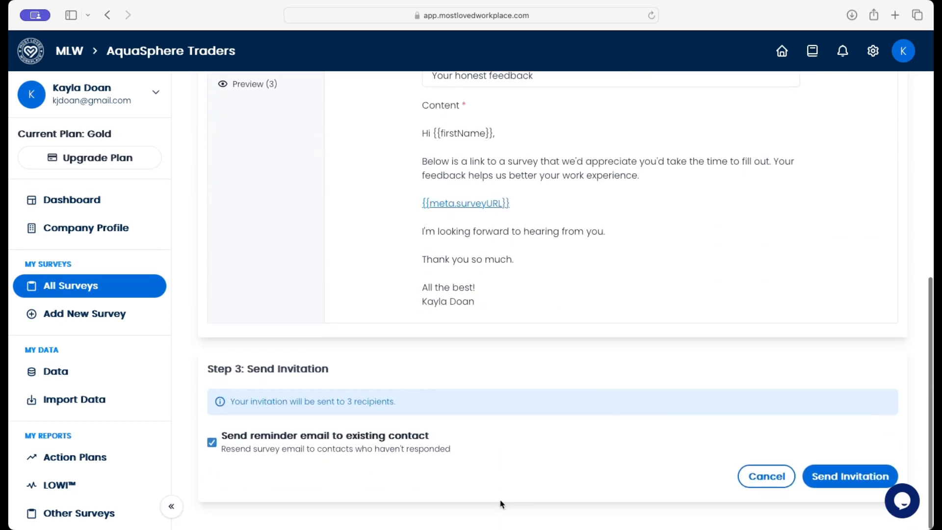
mouse_move(246, 436)
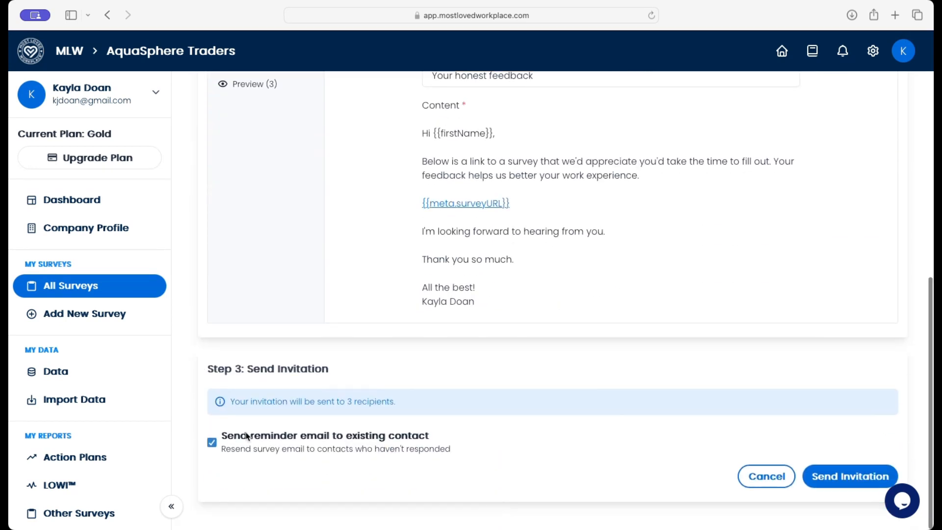
mouse_move(229, 454)
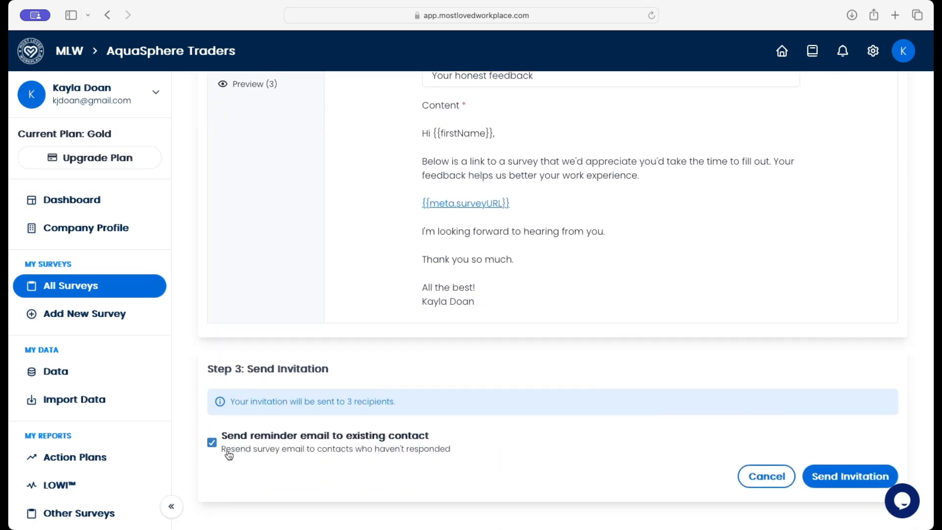
mouse_move(382, 455)
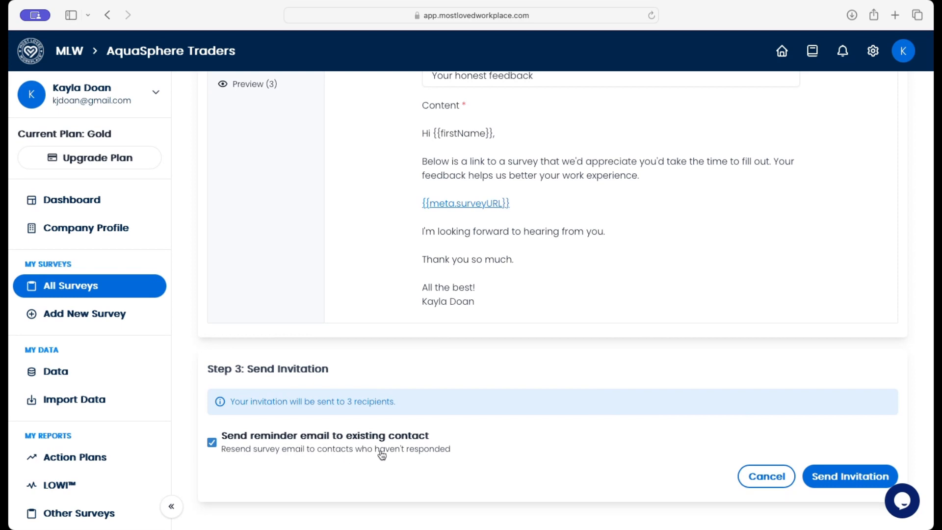
mouse_move(618, 456)
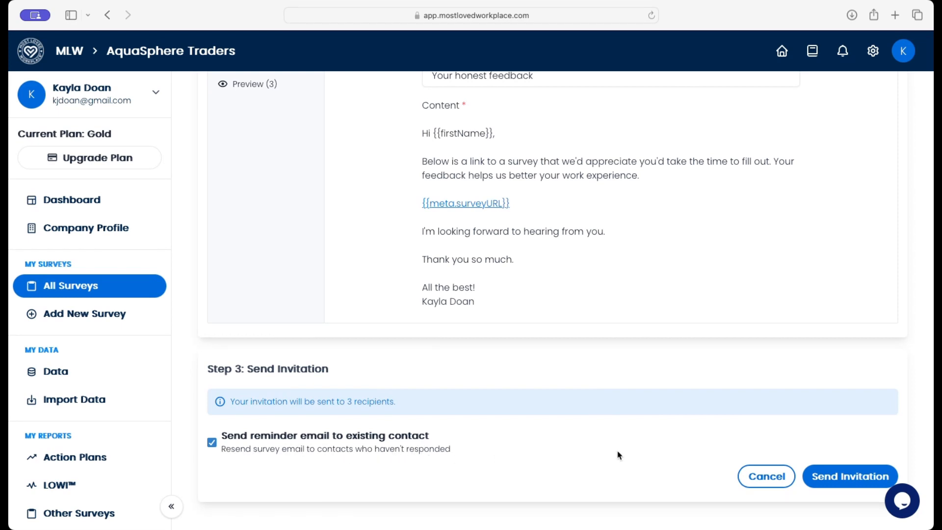
scroll("down", 3)
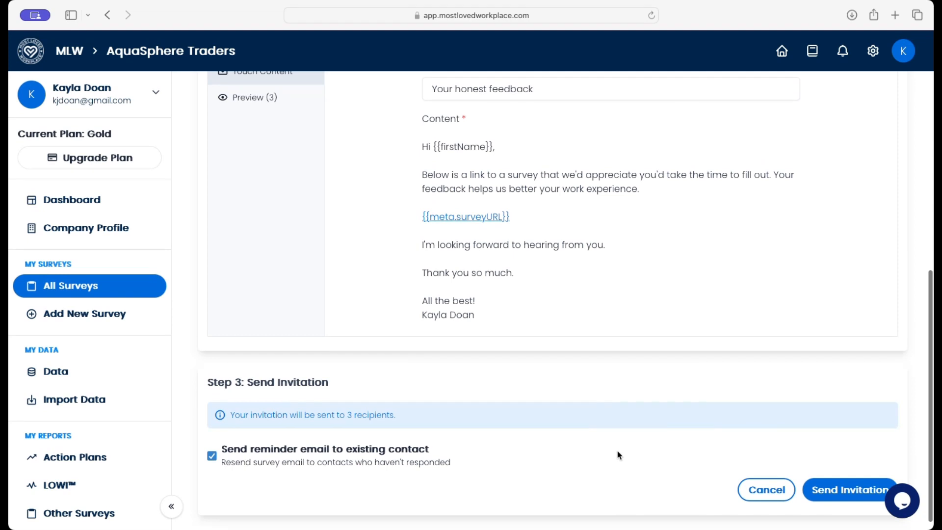
mouse_move(778, 429)
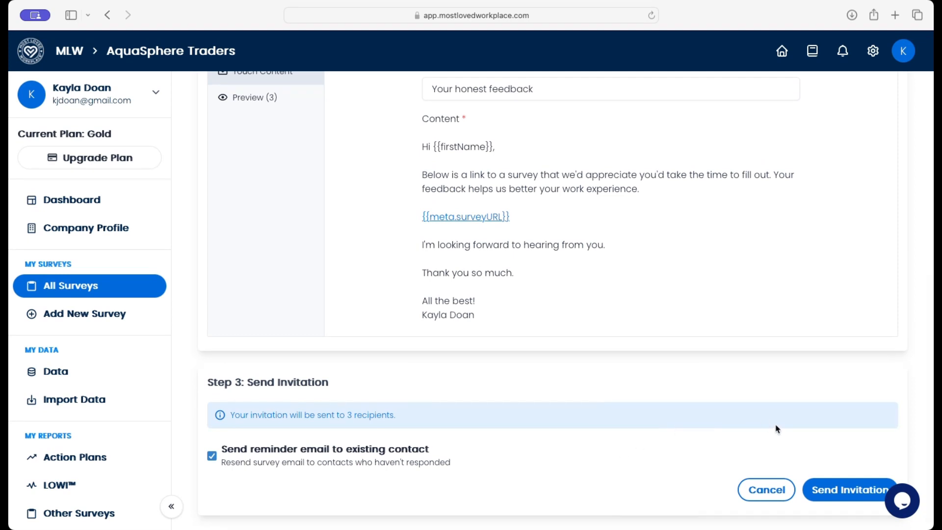
mouse_move(847, 492)
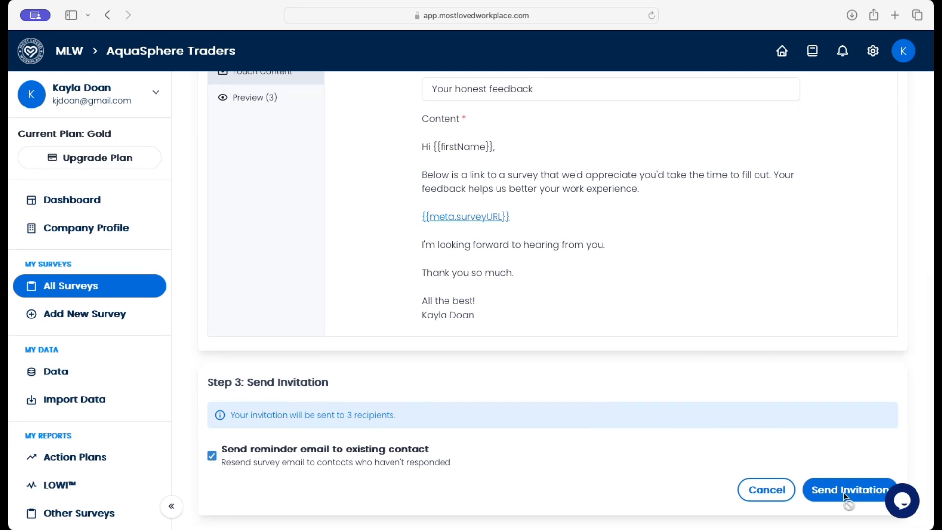
Step: Send the reminder invitation to the three selected recipients
left_click(848, 490)
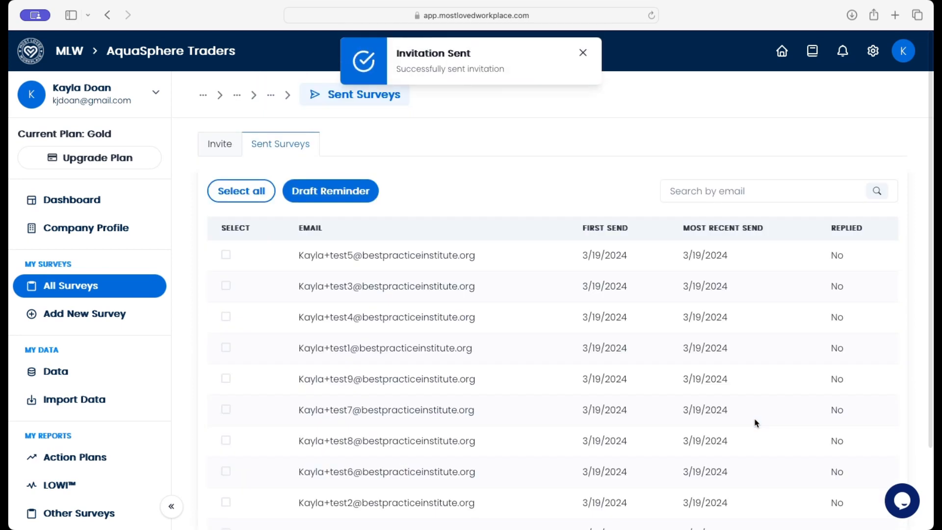
mouse_move(613, 428)
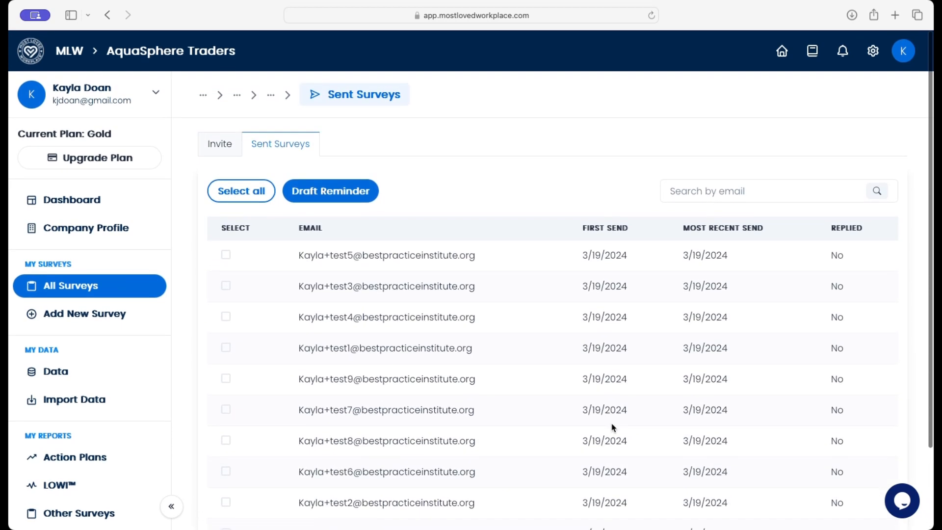
mouse_move(717, 347)
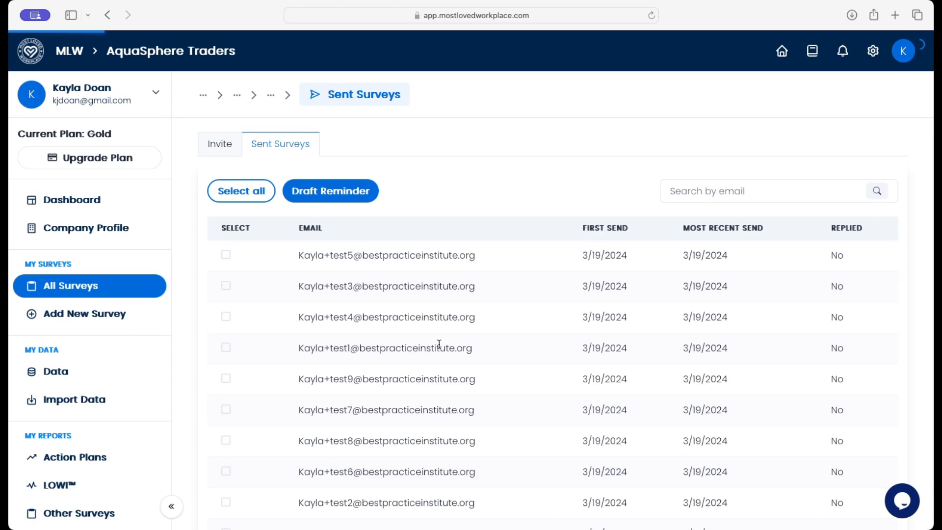
Step: Show the dashboard's LOWI - Open section with the survey at 10 sent, 0 responses
left_click(71, 199)
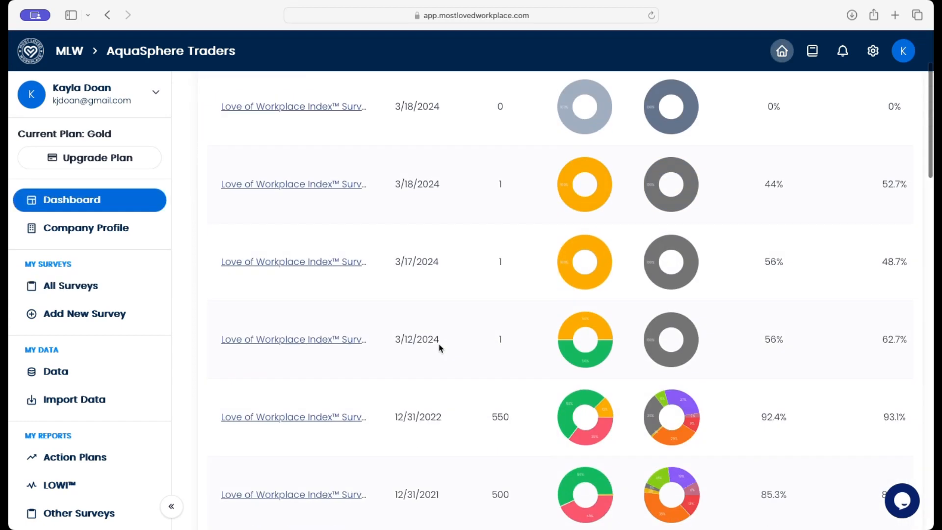
scroll("down", 3)
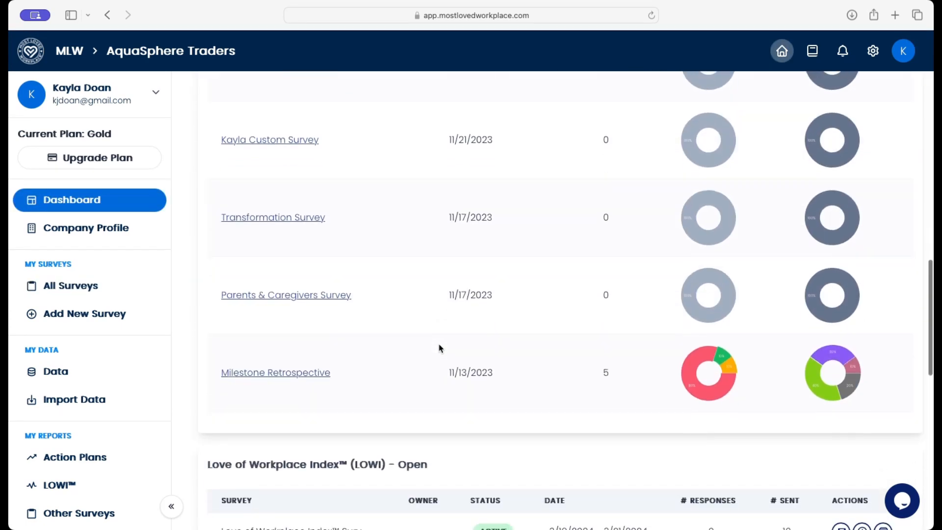
scroll("down", 3)
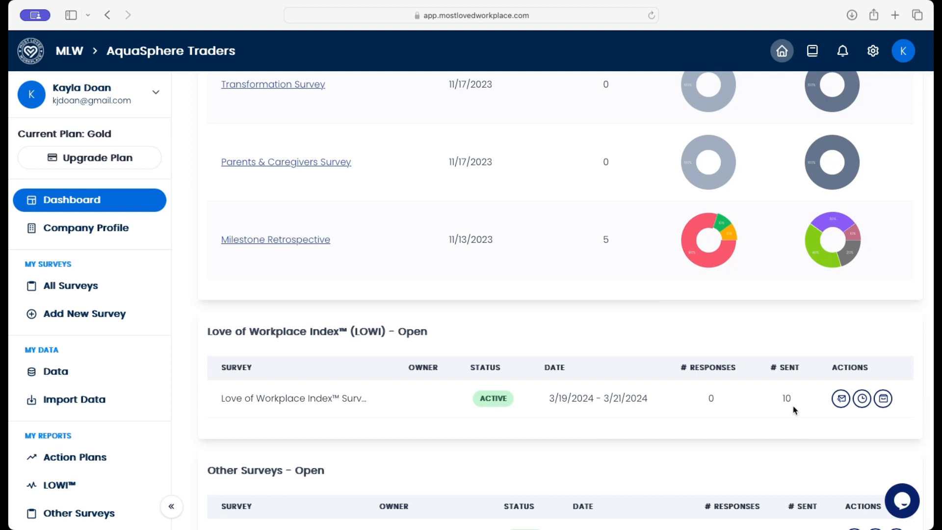
mouse_move(841, 399)
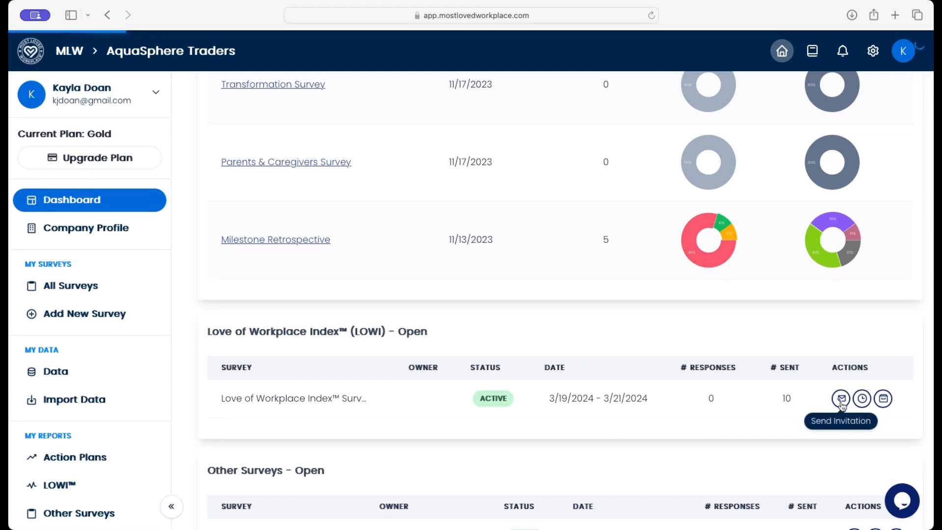
Step: Start a new invitation, compare Add Manually with Upload .csv File, and review the default email draft
left_click(840, 399)
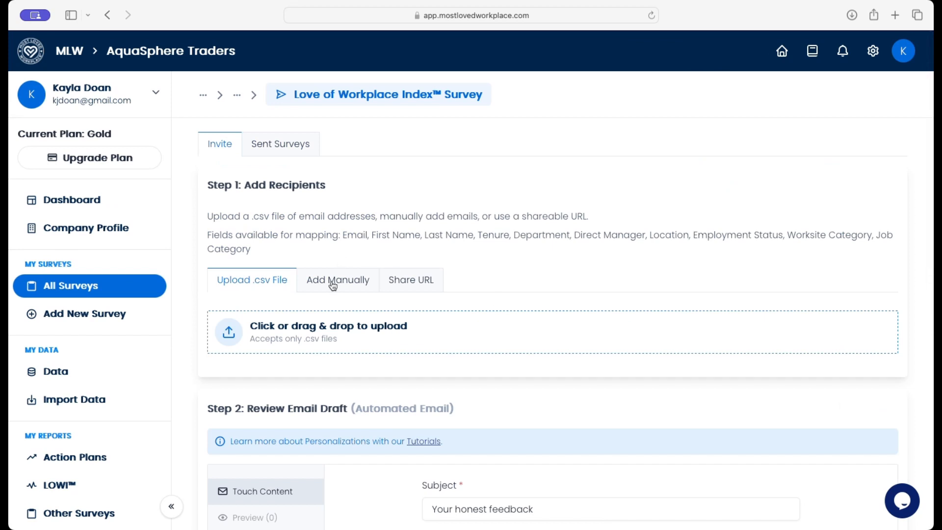
left_click(338, 280)
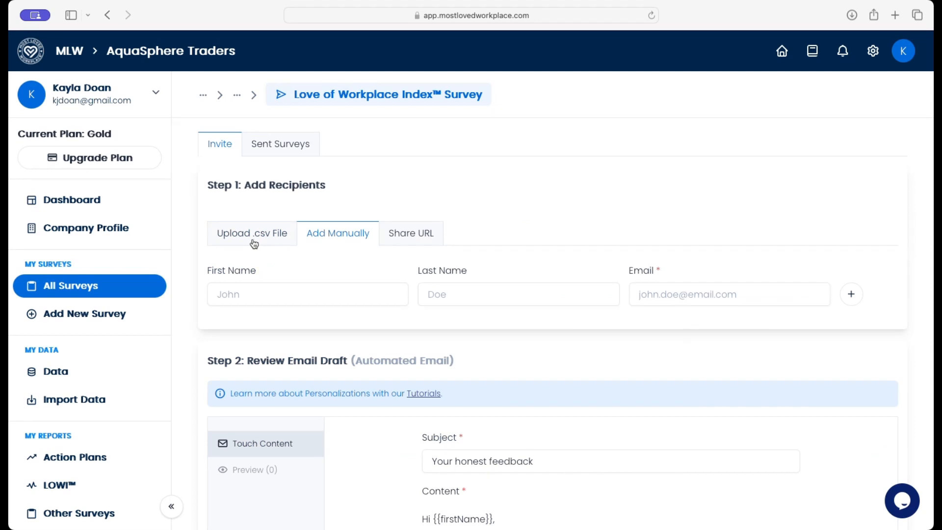
left_click(252, 234)
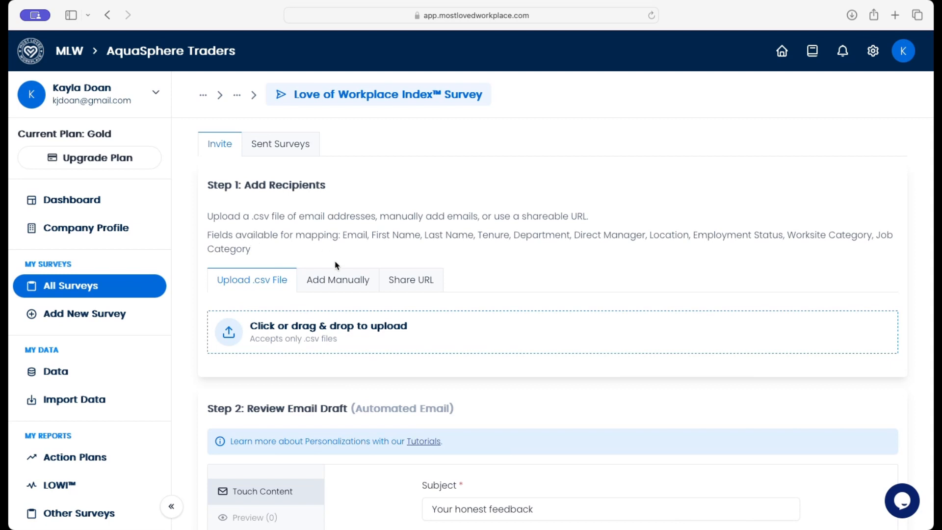
scroll("down", 3)
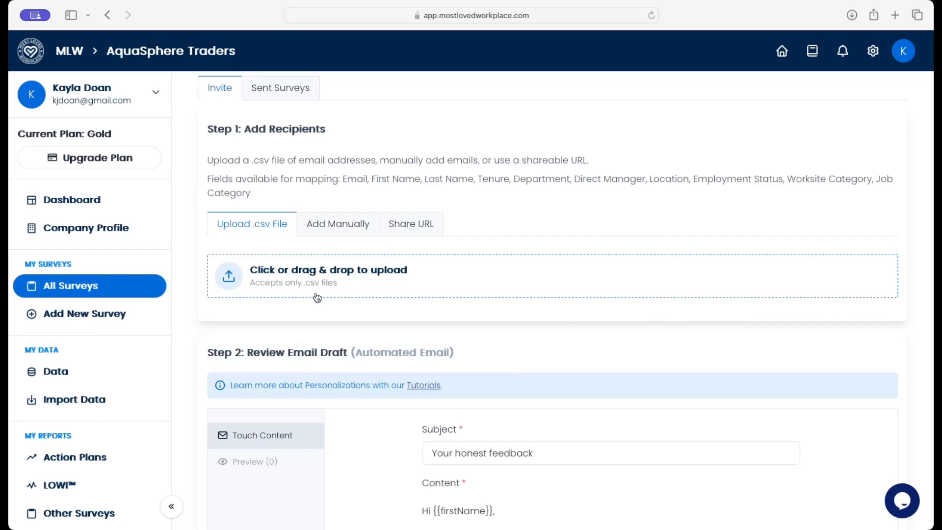
scroll("down", 3)
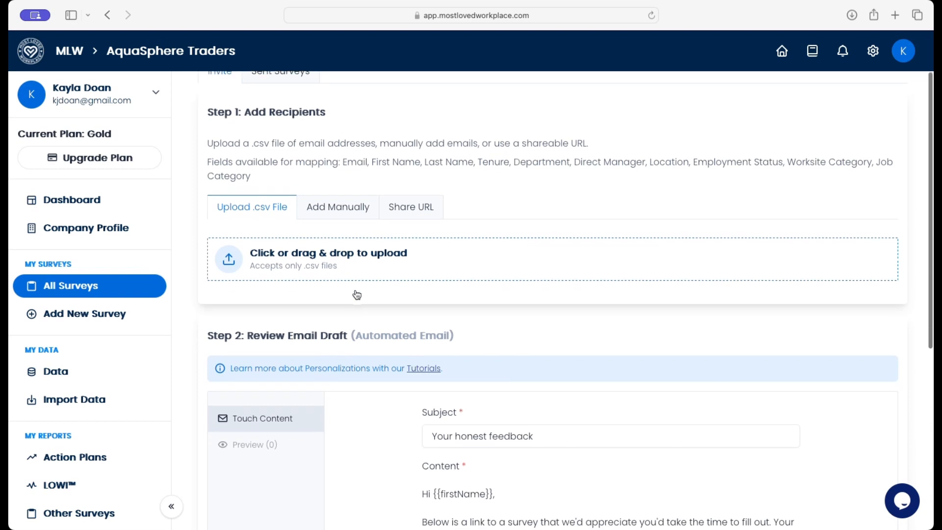
scroll("down", 3)
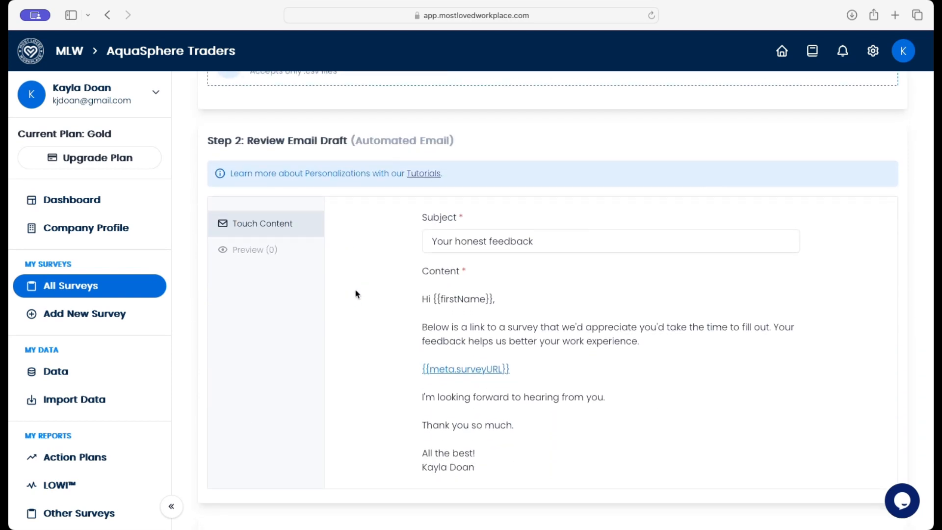
scroll("down", 3)
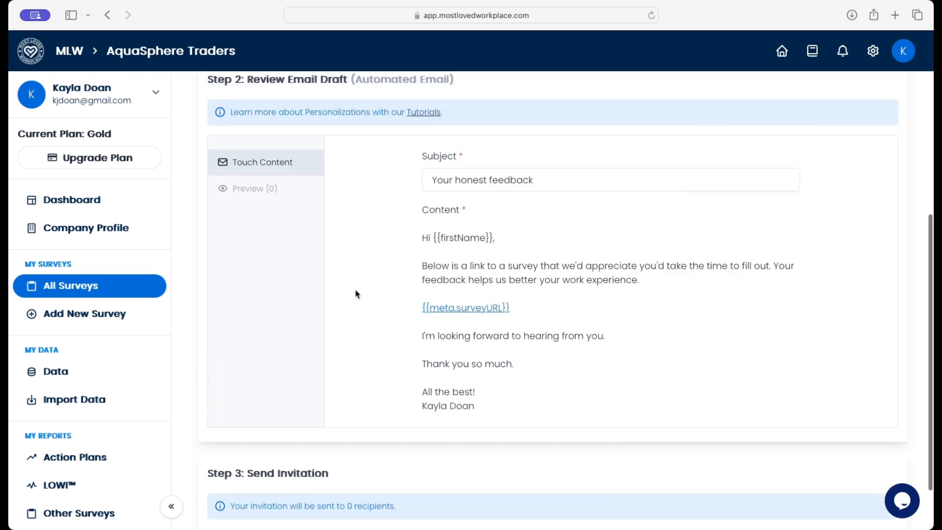